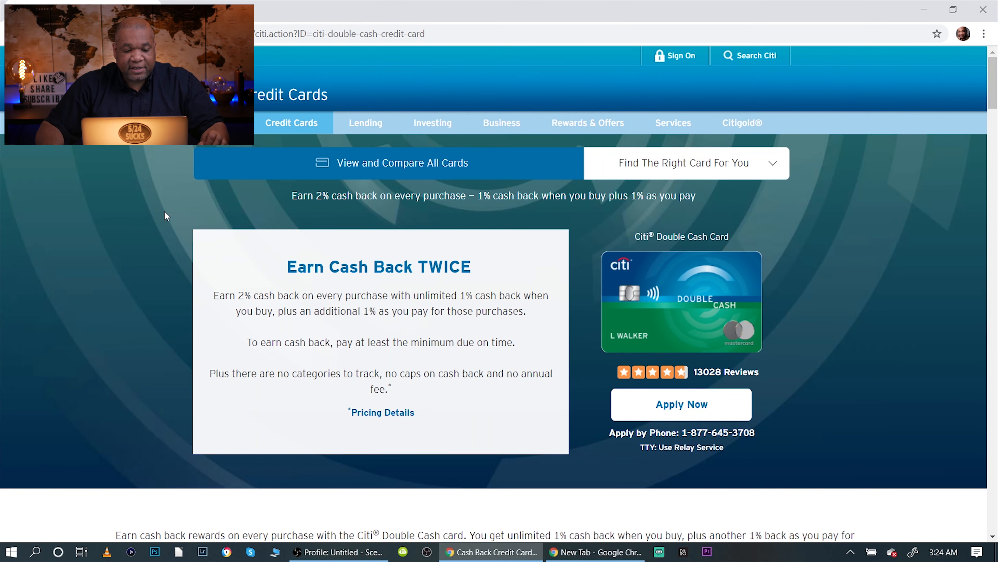
mouse_move(153, 222)
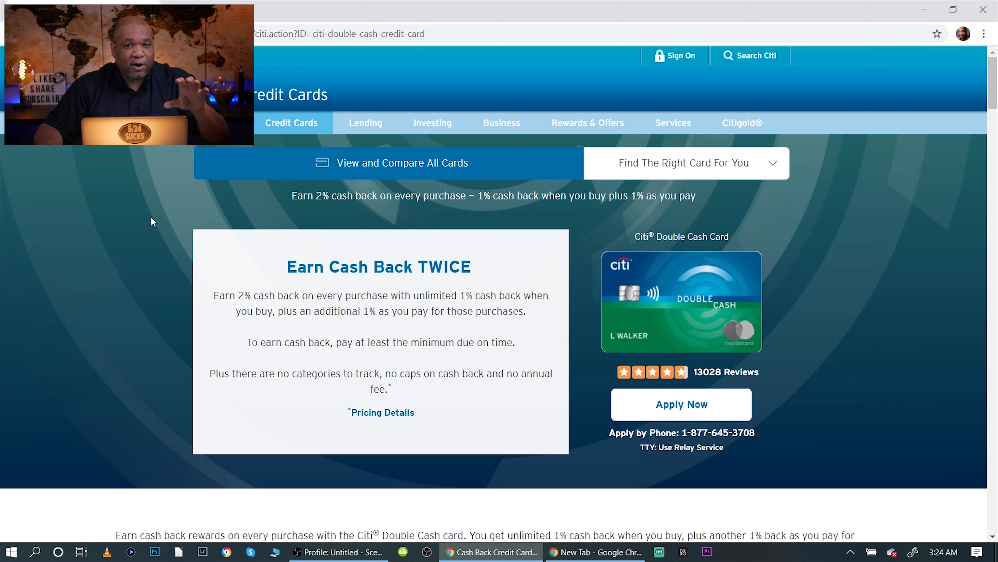
mouse_move(162, 221)
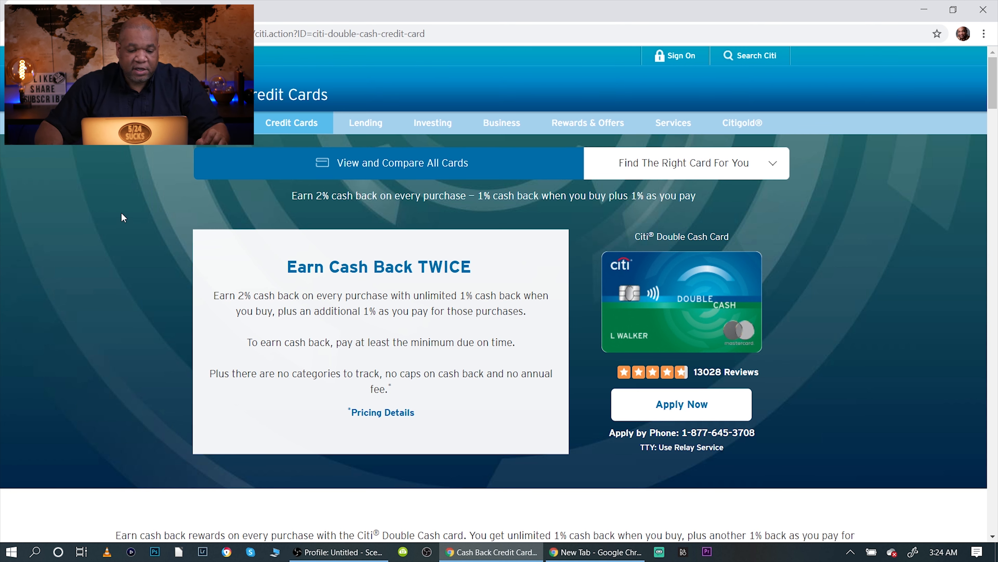
mouse_move(133, 201)
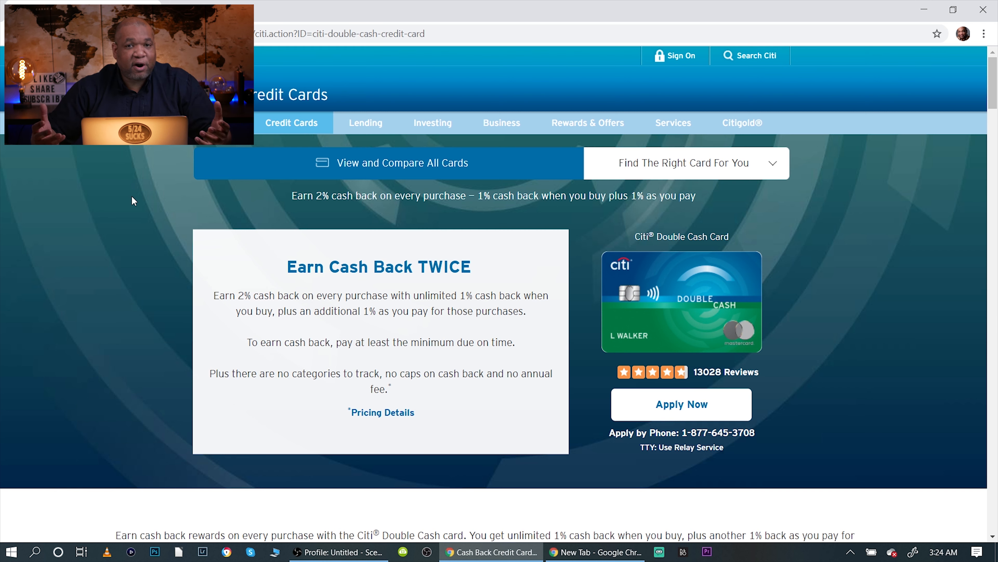
mouse_move(164, 221)
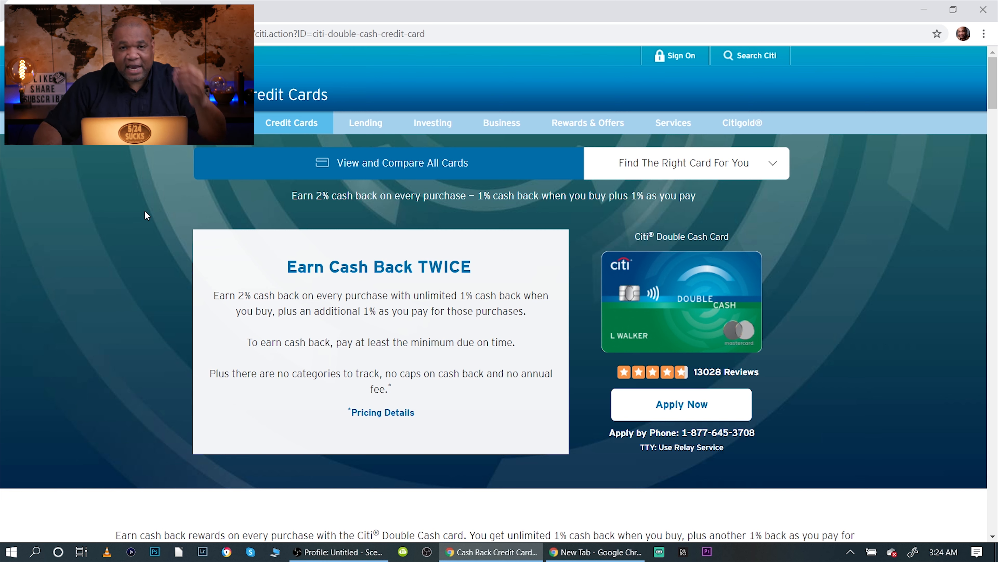
scroll(down, 3)
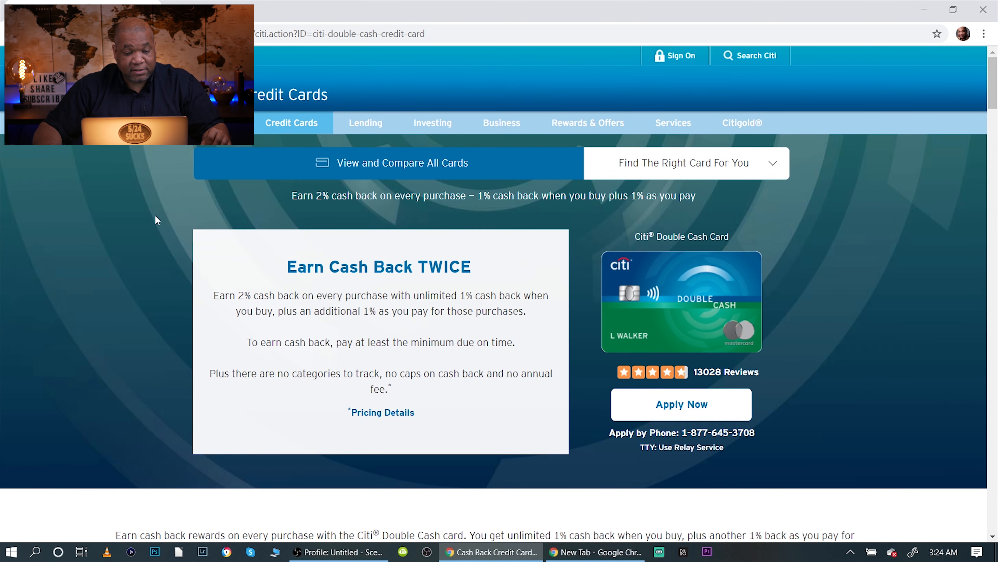
scroll(down, 3)
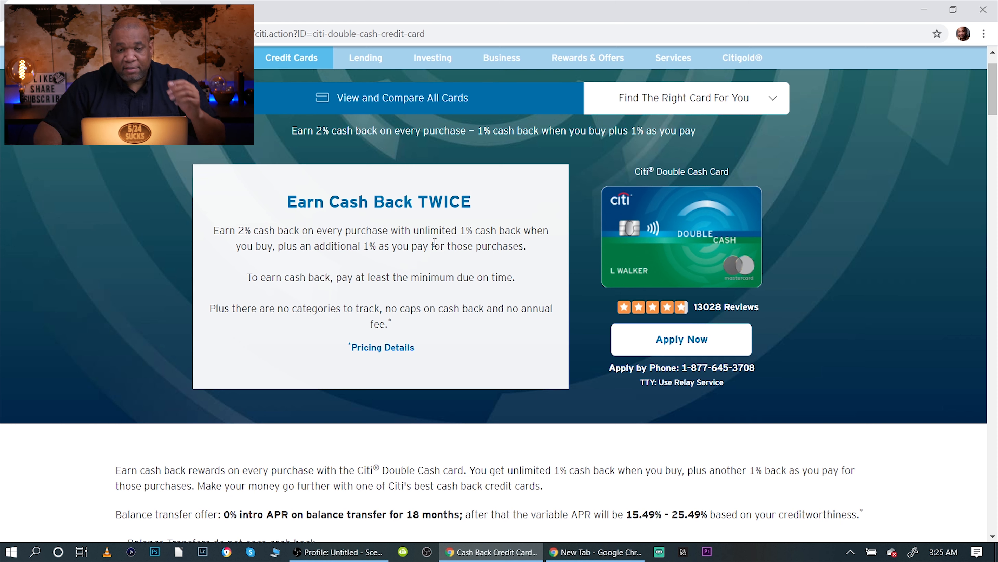
mouse_move(442, 241)
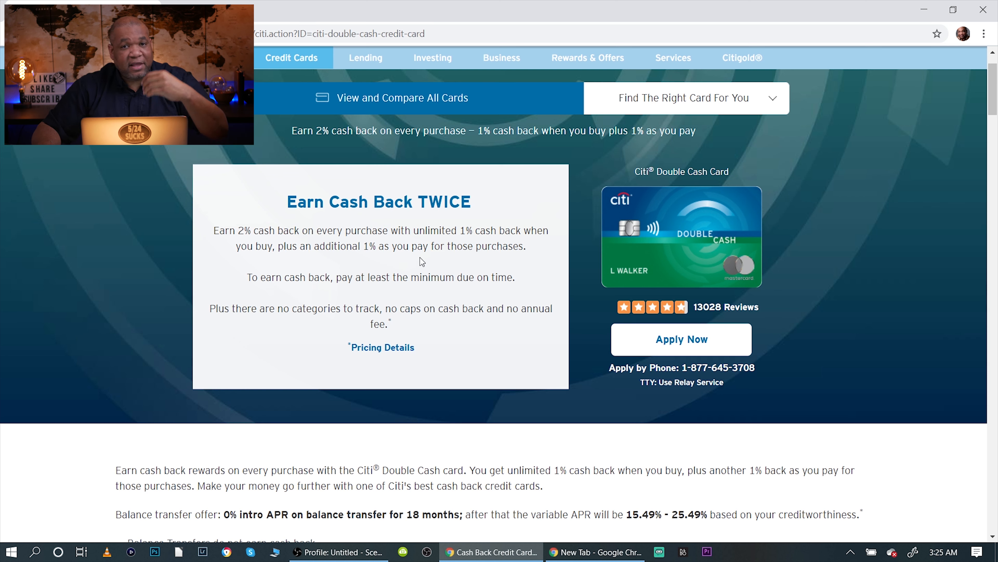
mouse_move(432, 276)
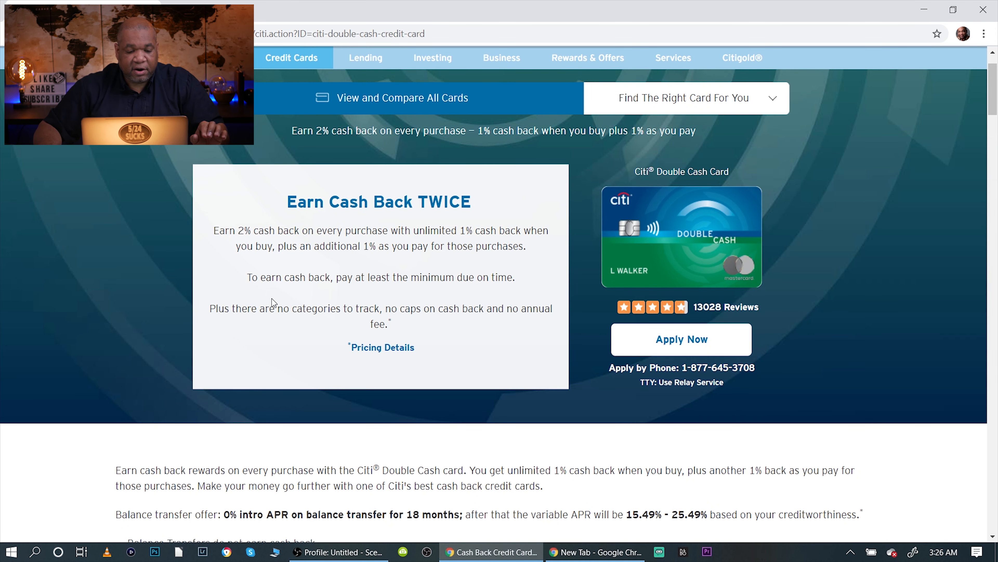
scroll(down, 3)
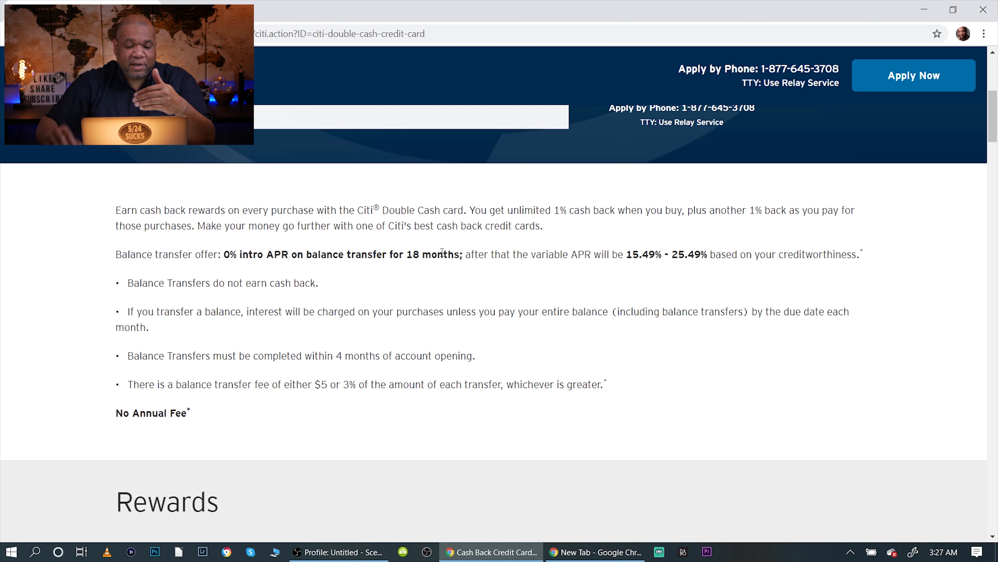
mouse_move(692, 266)
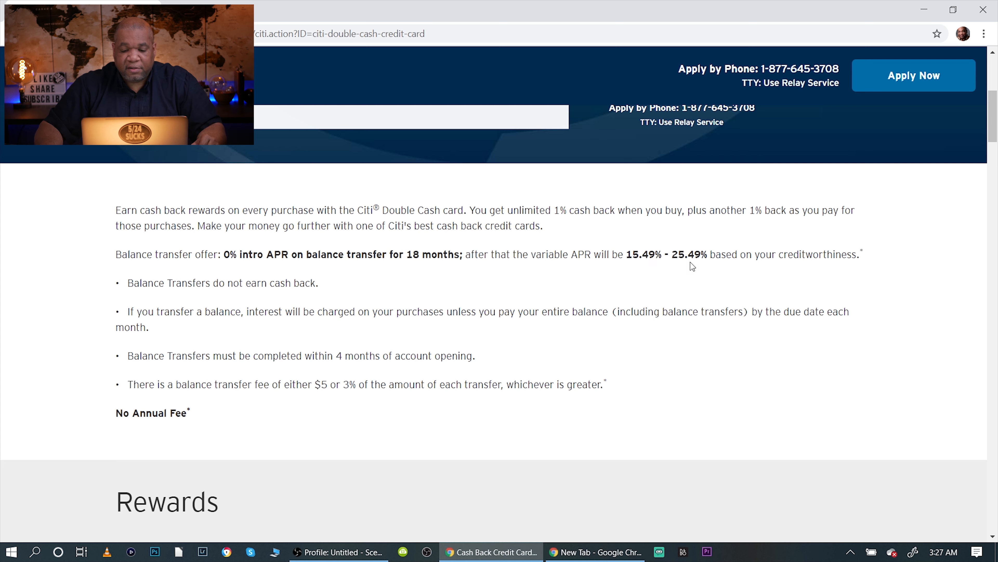
mouse_move(693, 269)
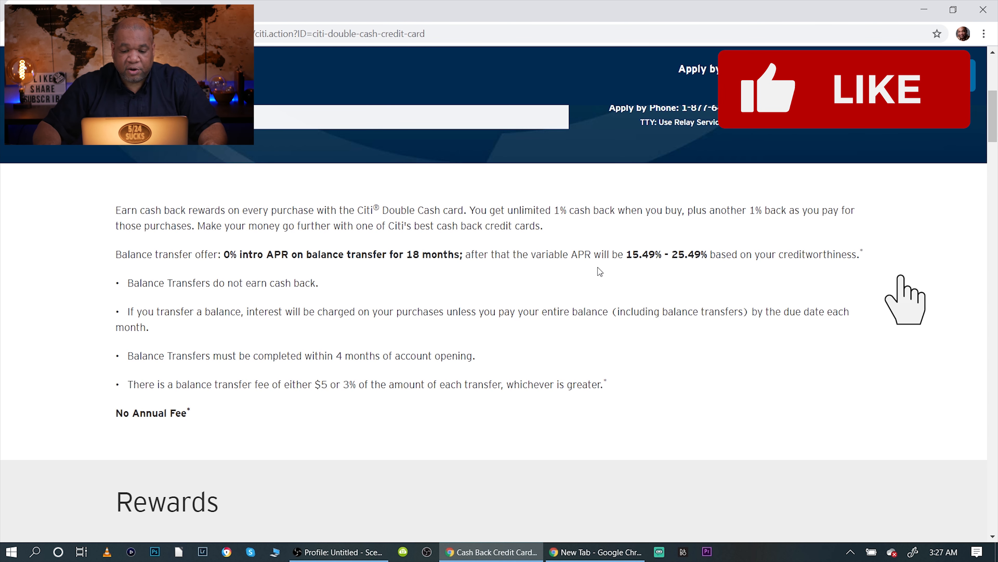
mouse_move(256, 295)
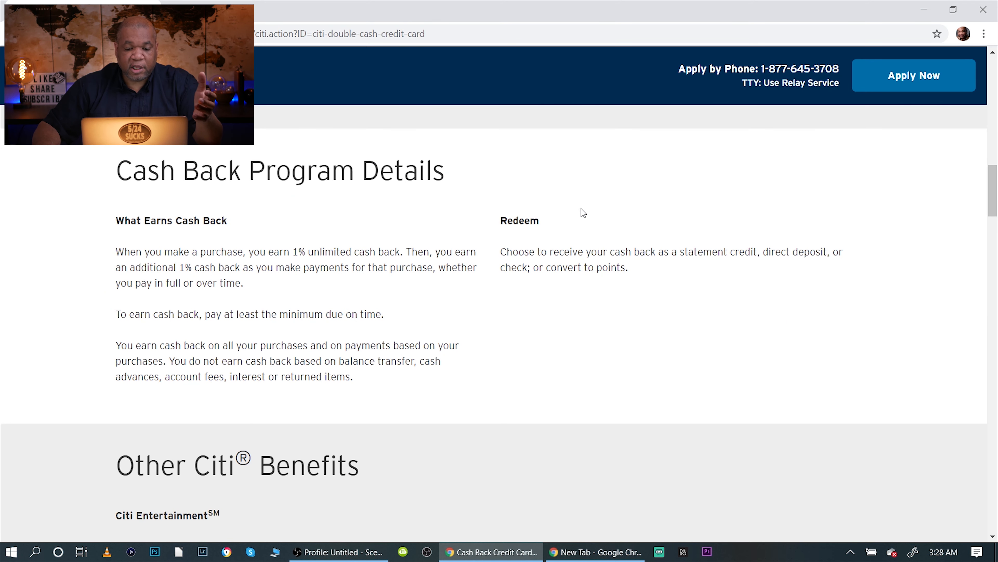
mouse_move(555, 249)
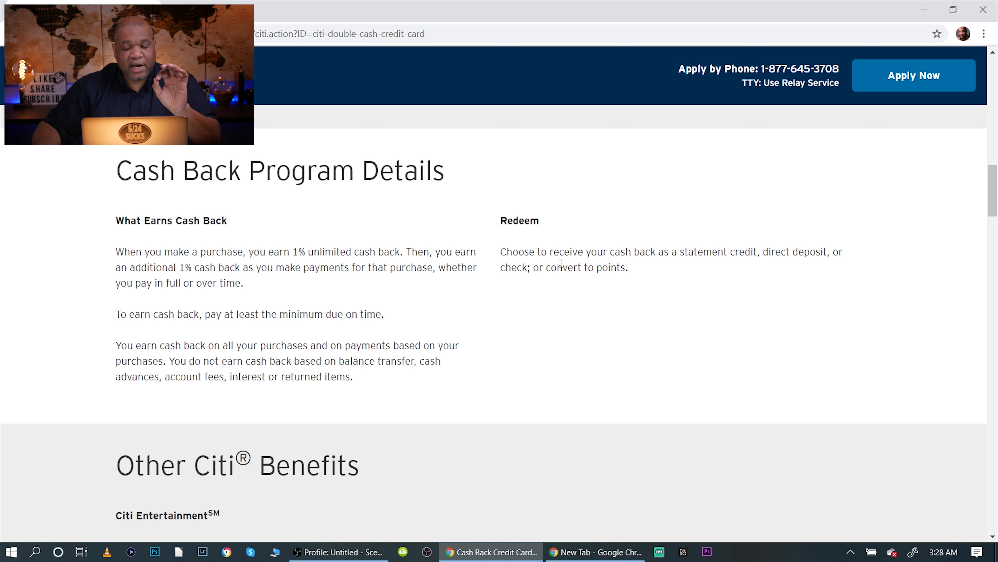
mouse_move(630, 274)
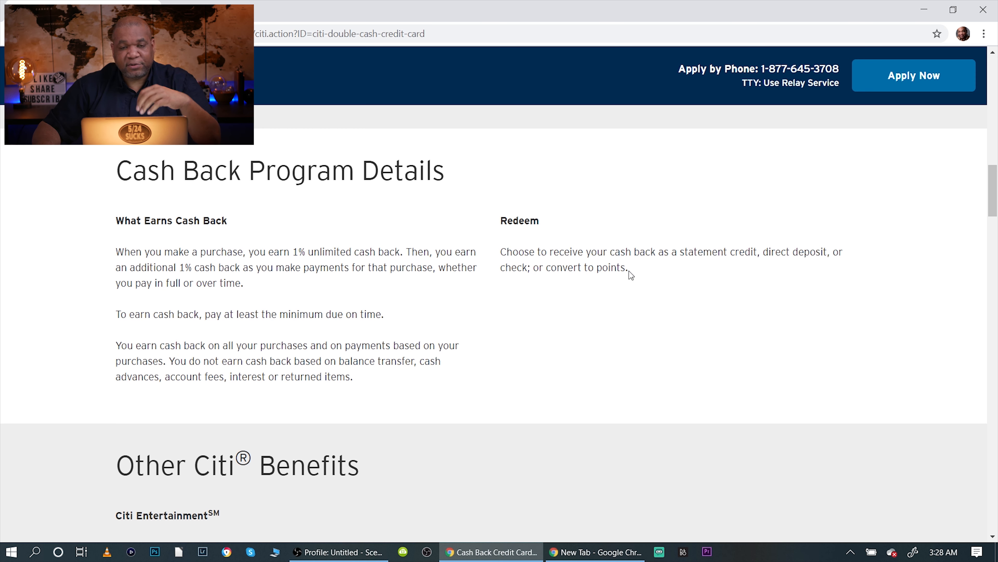
mouse_move(762, 269)
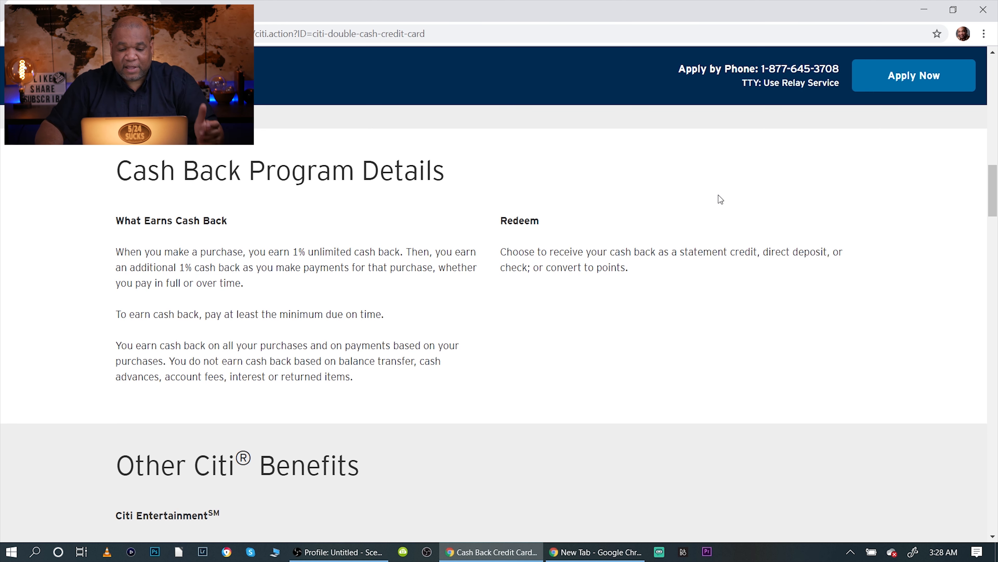
mouse_move(392, 309)
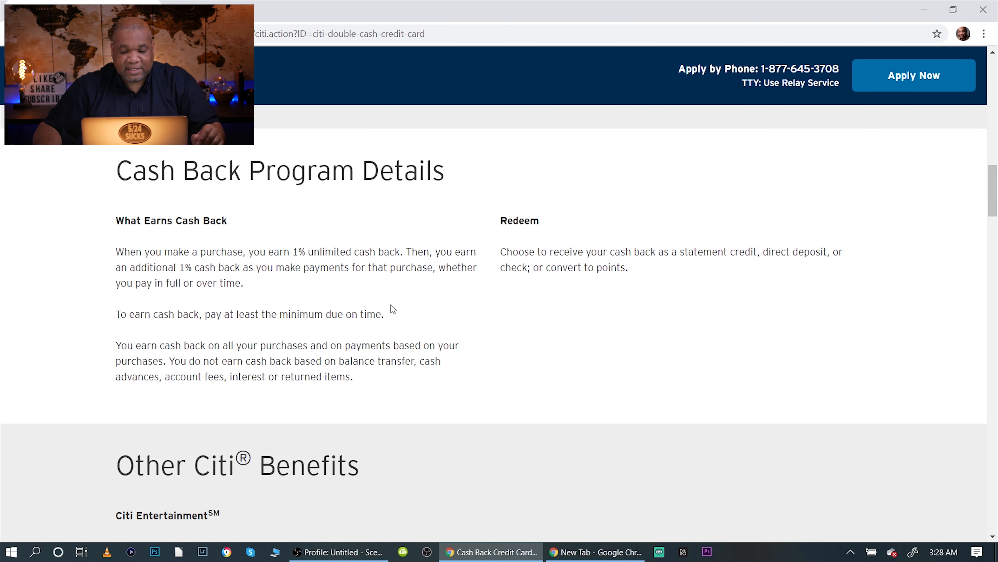
mouse_move(469, 302)
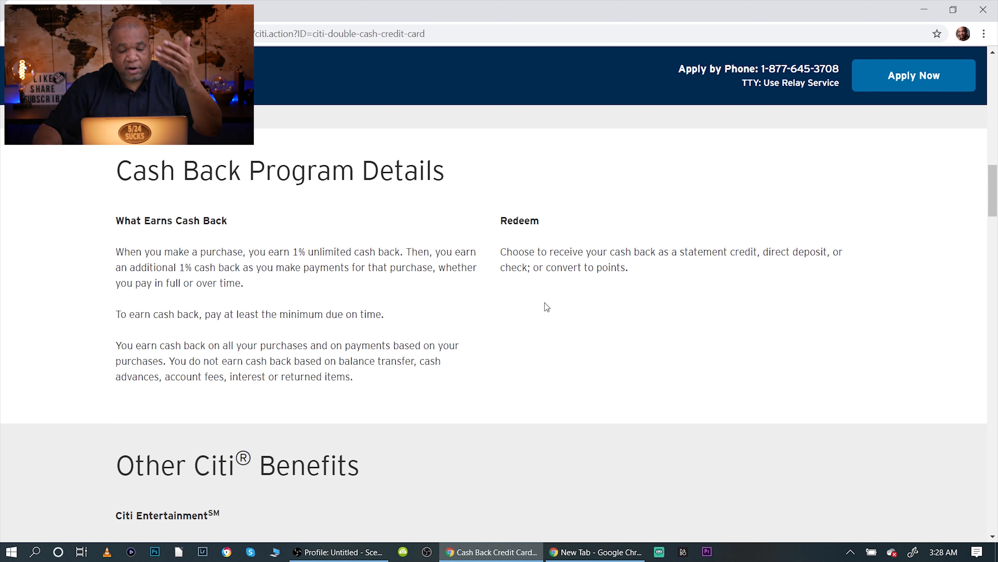
mouse_move(482, 291)
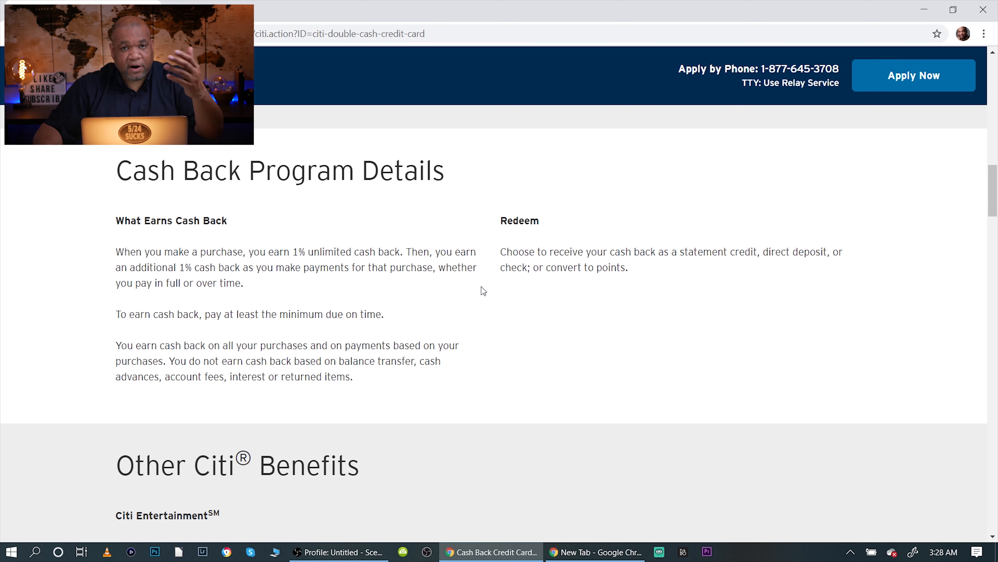
mouse_move(533, 283)
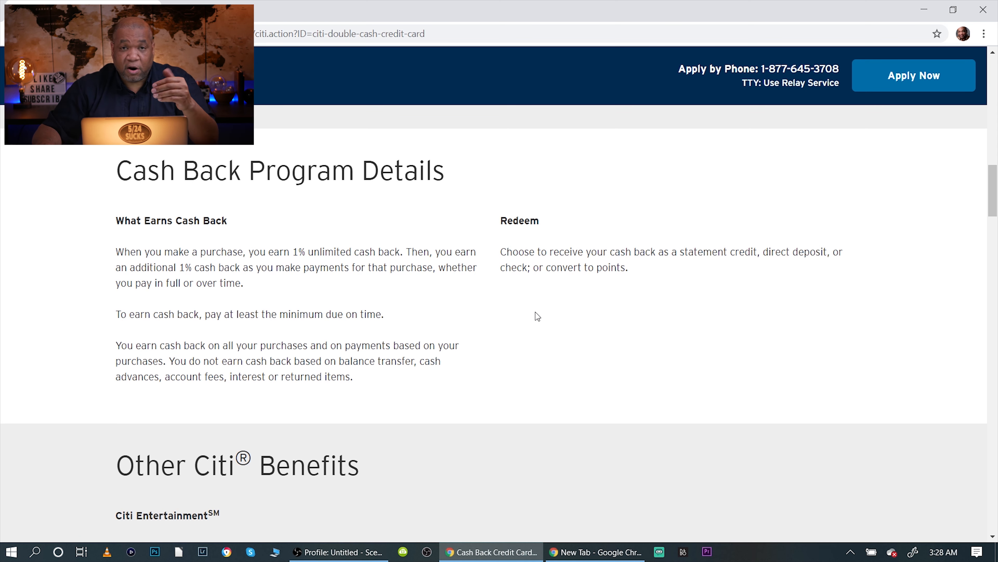
scroll(down, 3)
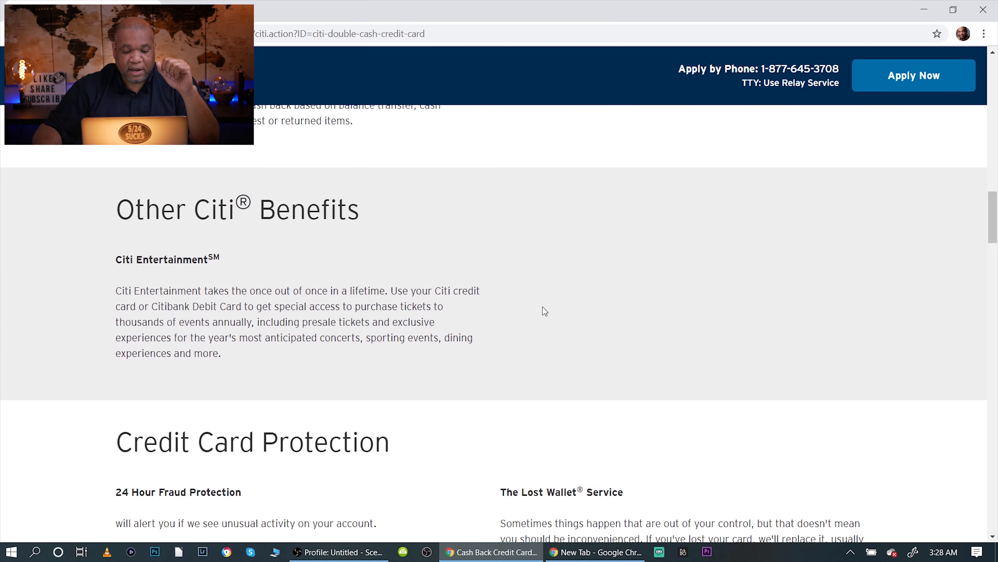
scroll(down, 3)
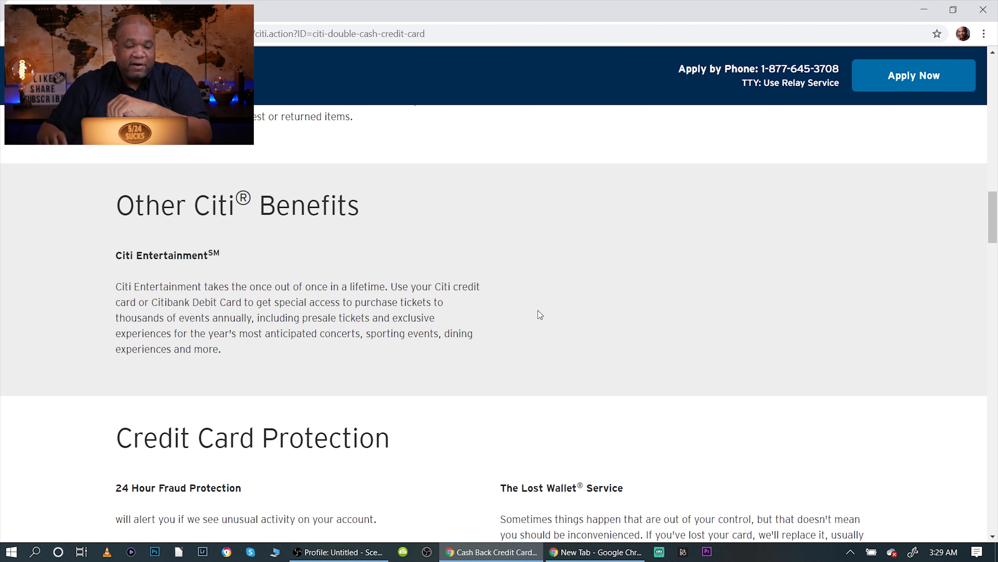
mouse_move(576, 257)
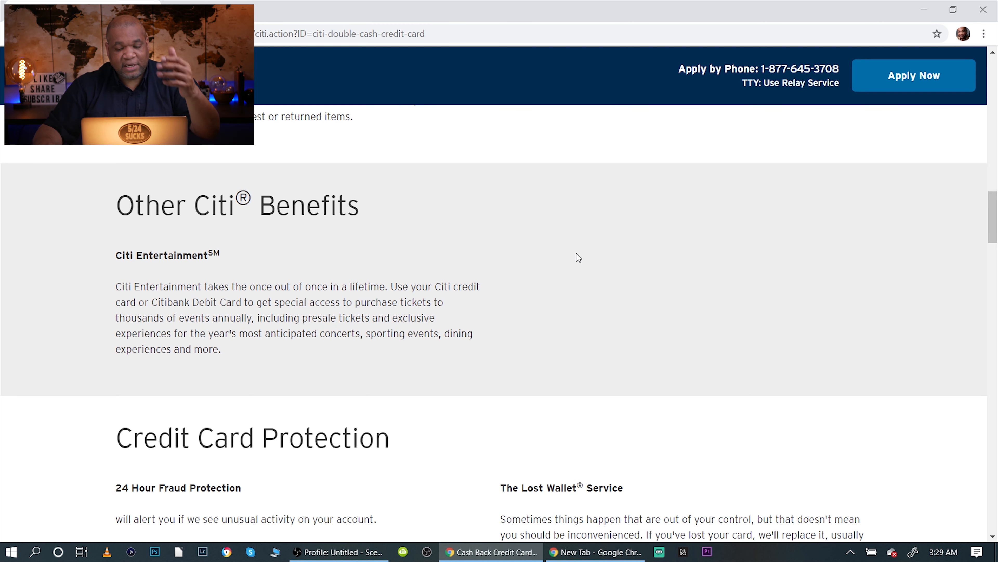
scroll(down, 3)
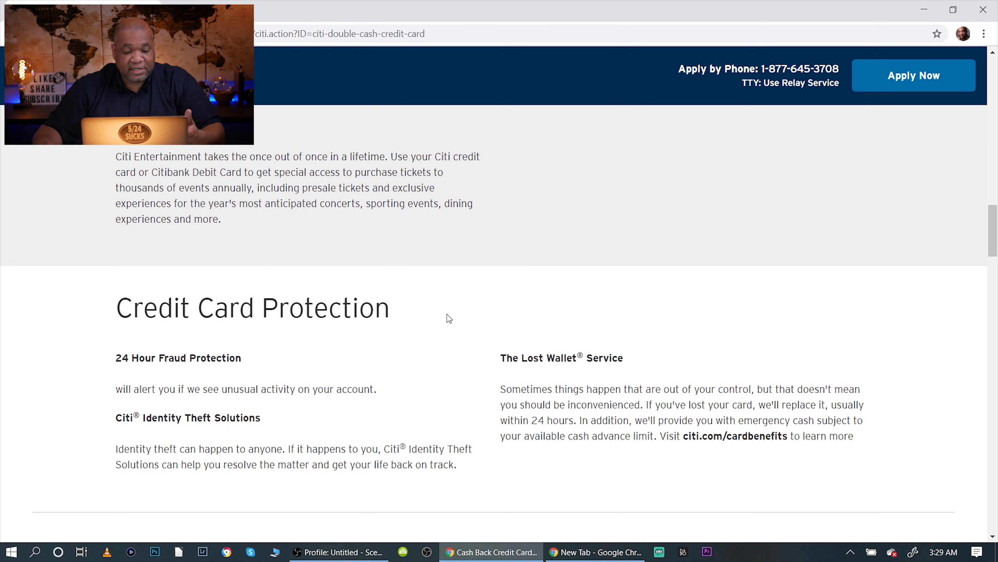
mouse_move(454, 316)
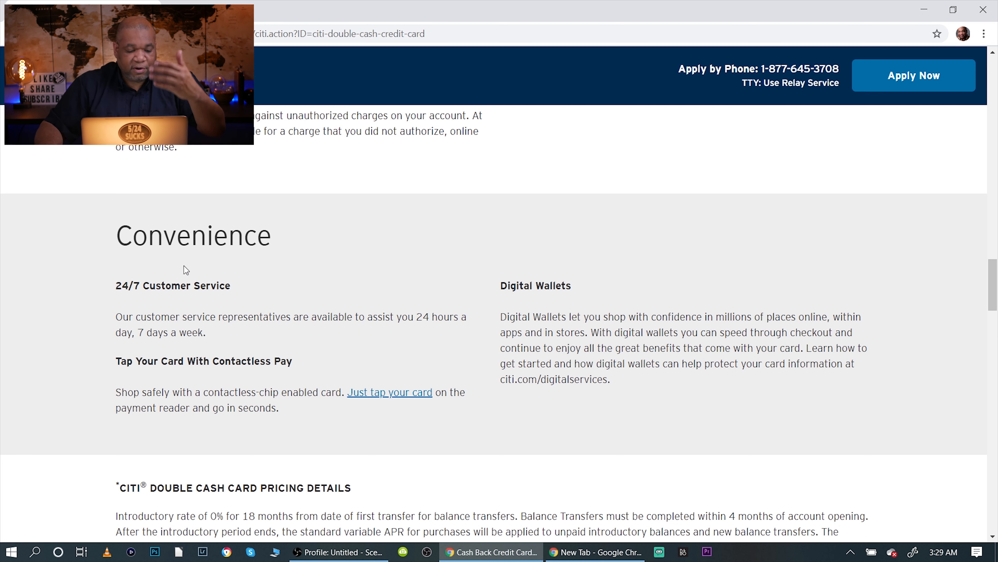
mouse_move(462, 354)
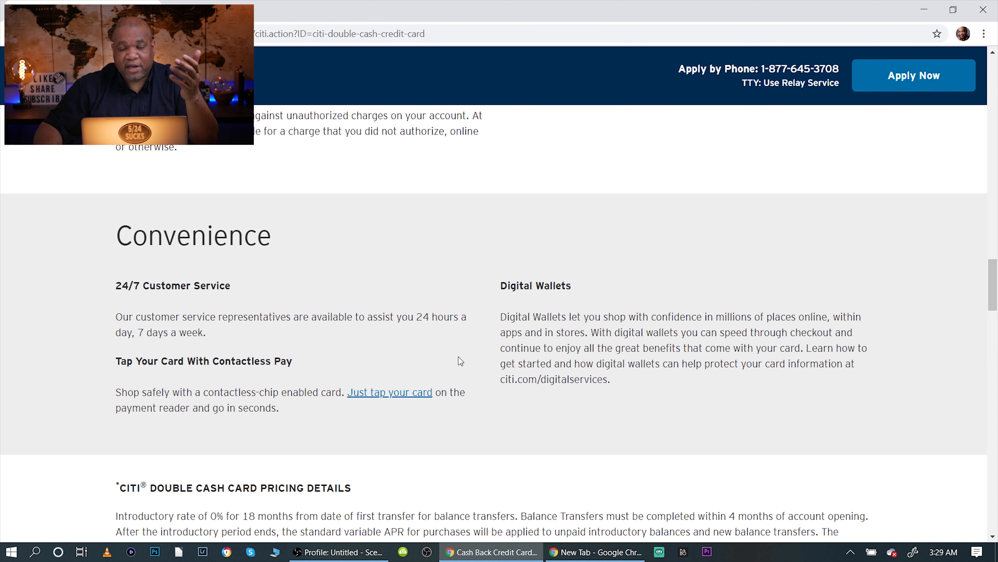
scroll(down, 3)
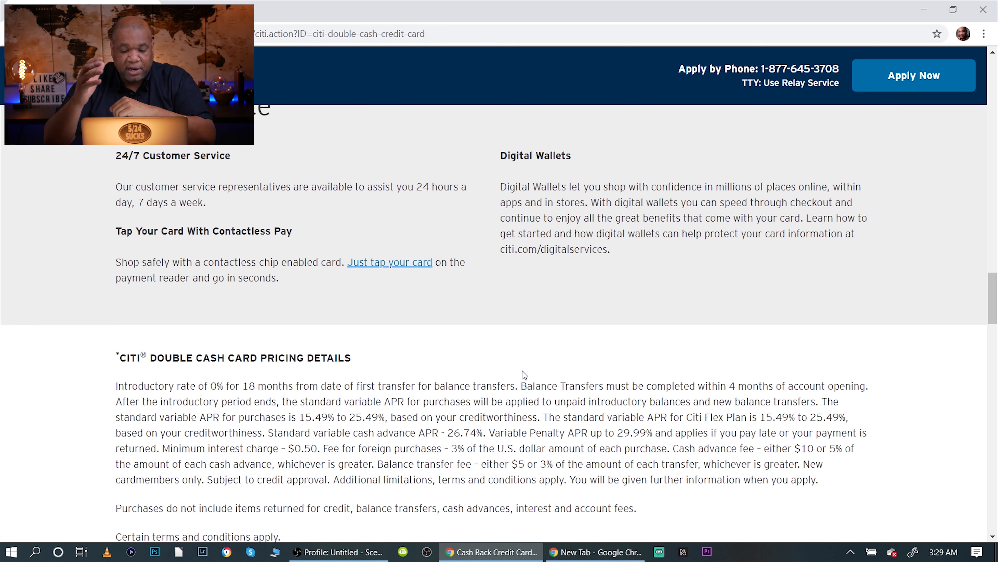
mouse_move(441, 327)
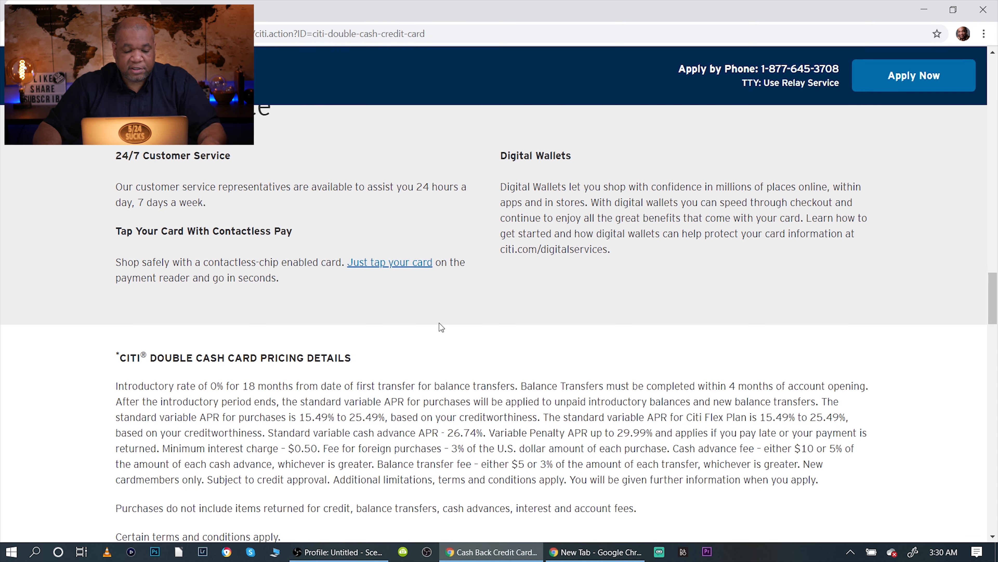
scroll(down, 3)
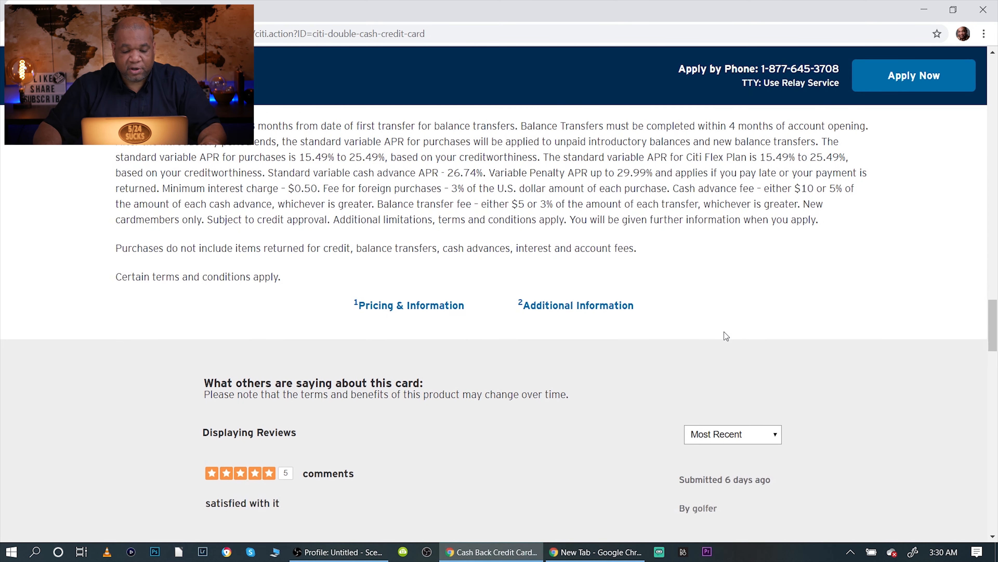
scroll(down, 3)
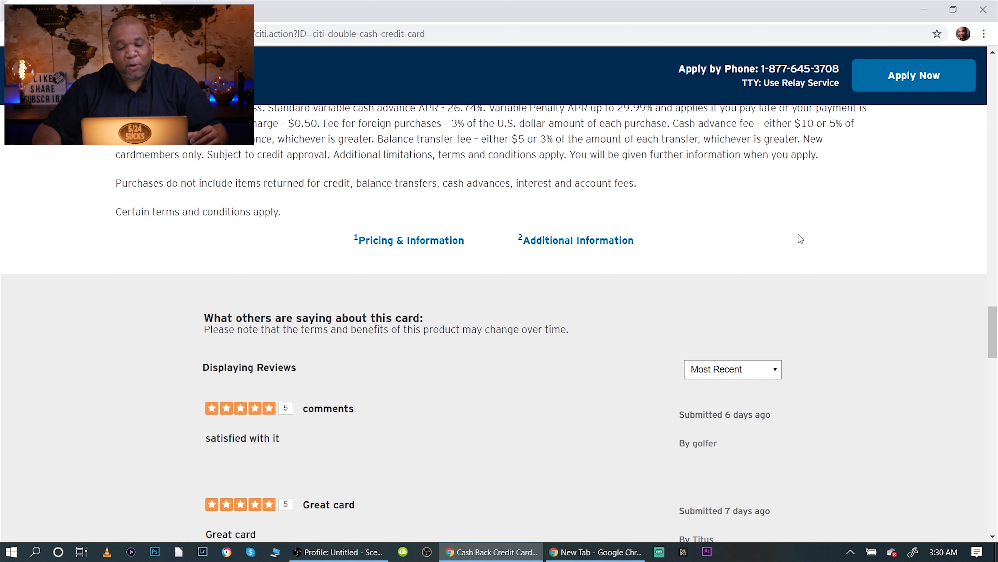
mouse_move(813, 261)
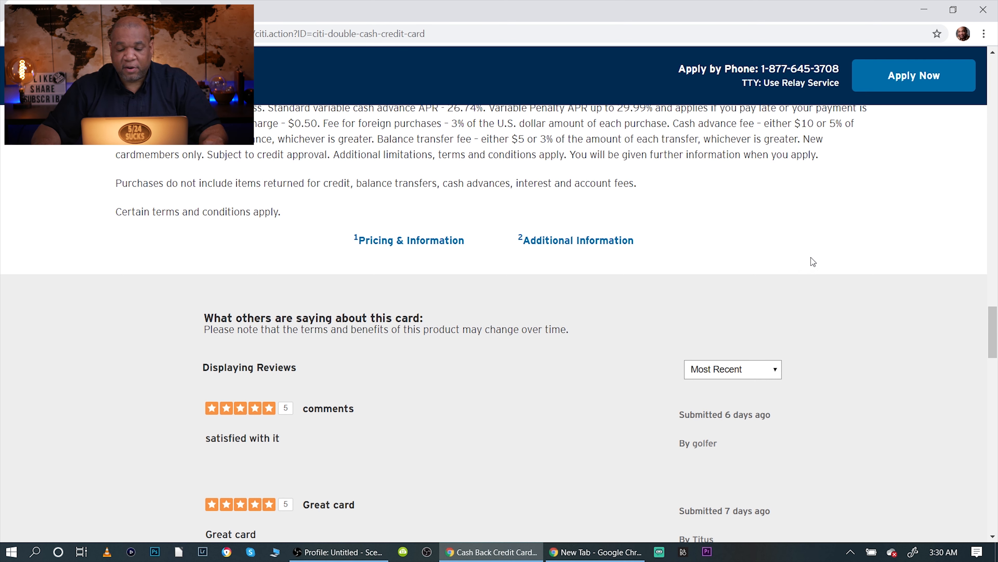